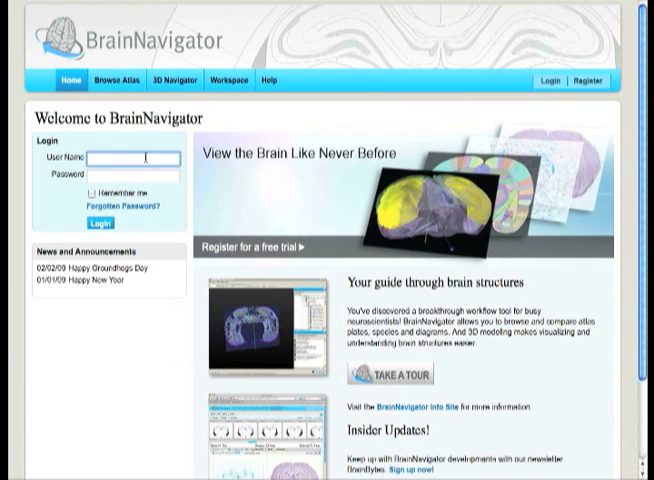
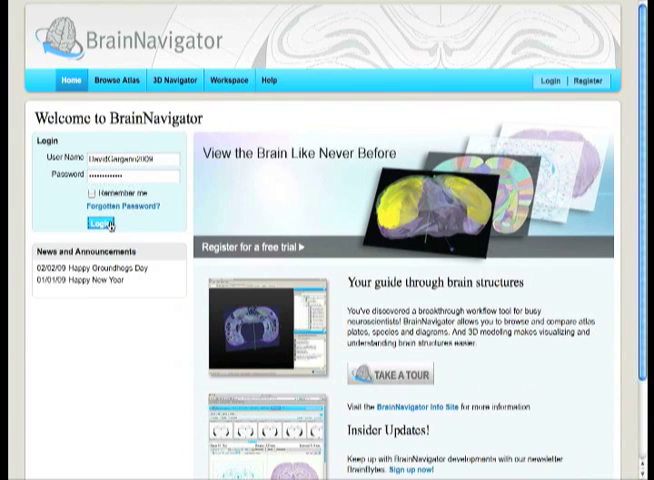
# Log in to BrainNavigator with username 'd' and its password.
pyautogui.click(99, 221)
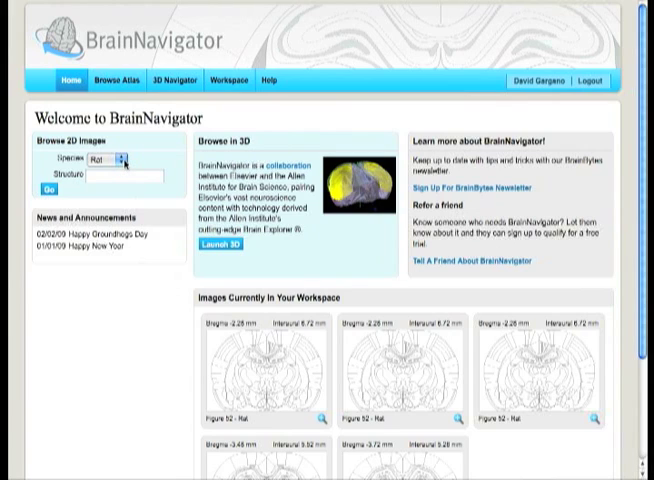
# Pick Rat from the Species dropdown under Browse 2D Images.
pyautogui.click(120, 158)
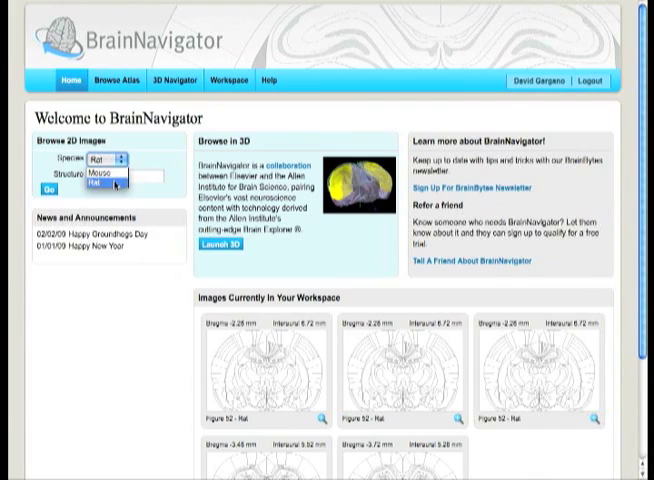
pyautogui.click(103, 185)
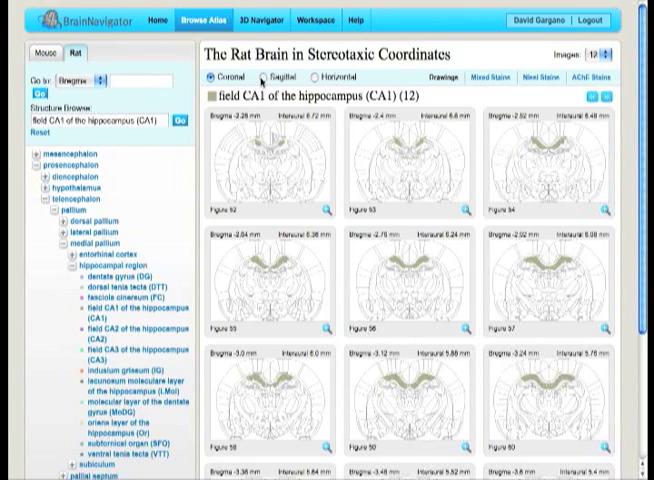
# Change the plate orientation, then switch the plates to Nissl and AChE stains.
pyautogui.click(261, 75)
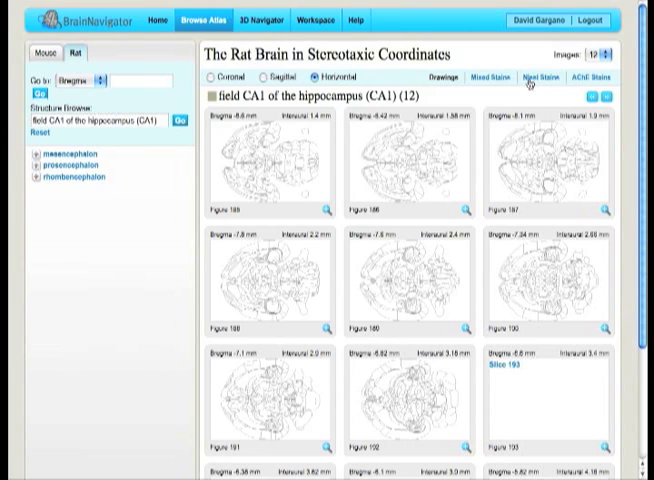
pyautogui.click(536, 77)
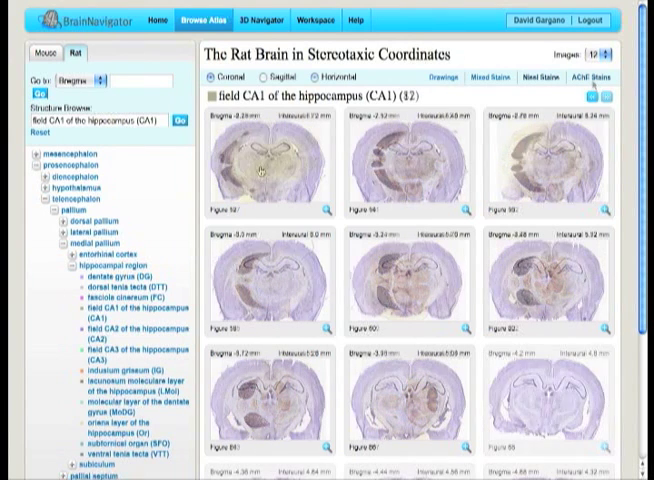
pyautogui.click(541, 78)
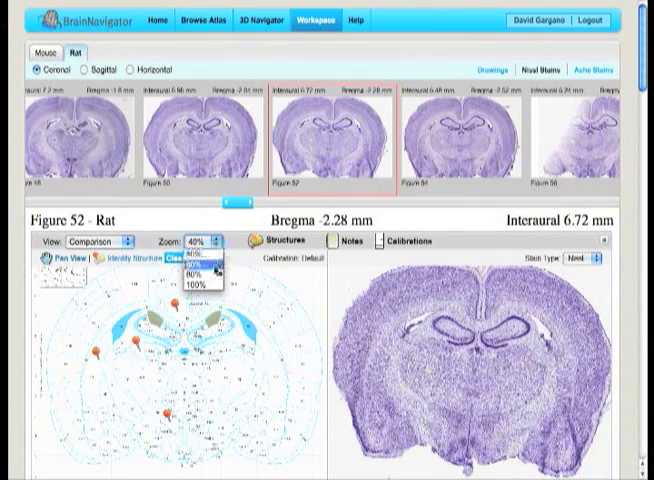
# Choose a higher zoom level to magnify the Figure 52 comparison images.
pyautogui.click(200, 288)
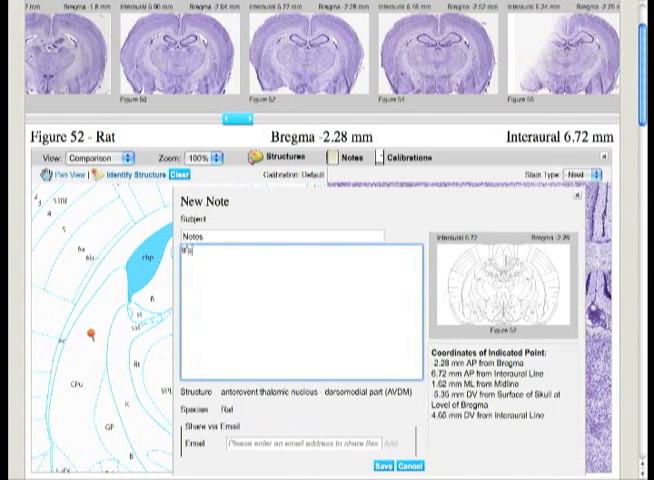
# Type "It's a great feature" into the New Note body.
pyautogui.write("It's a great")
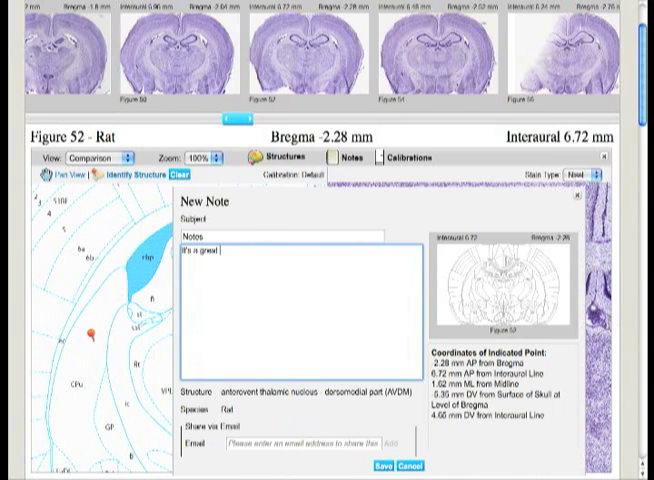
pyautogui.write('feature')
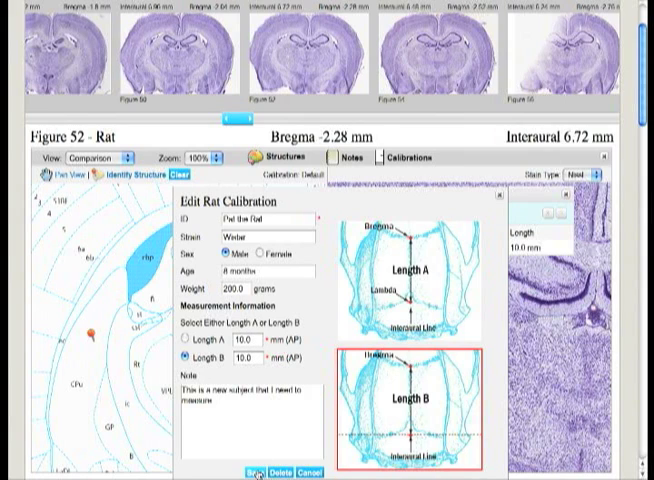
pyautogui.moveTo(245, 468)
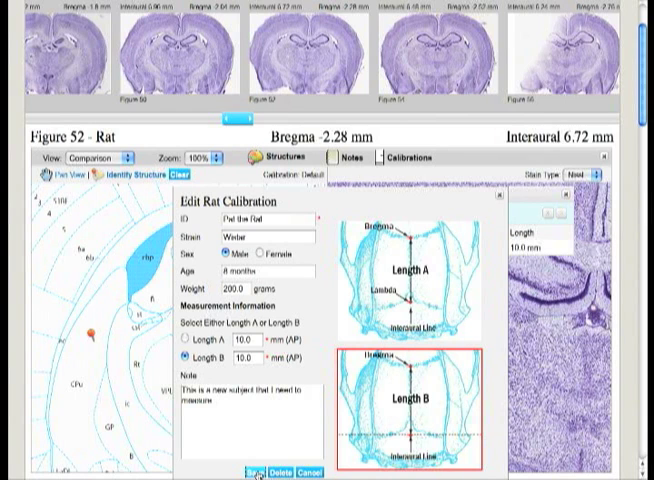
# Save the Wistar rat calibration with Length B 10.0 mm.
pyautogui.click(257, 473)
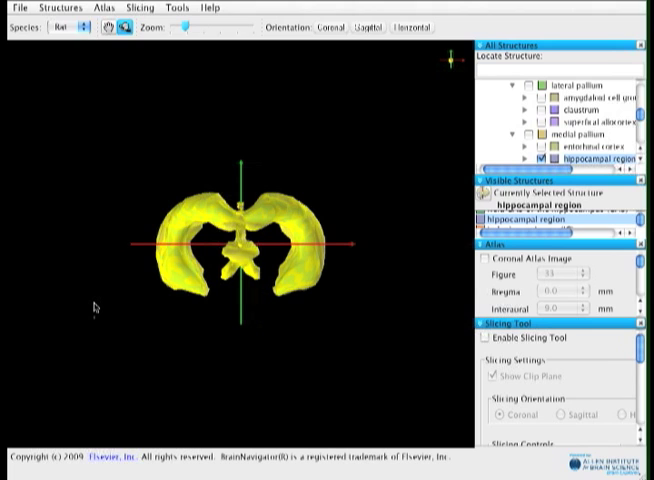
pyautogui.moveTo(337, 194)
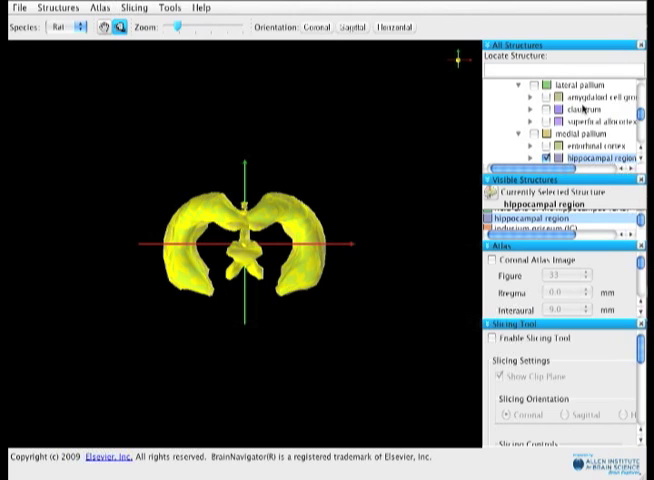
# Scroll the All Structures tree and expand the hippocampal region entry.
pyautogui.scroll(-3)
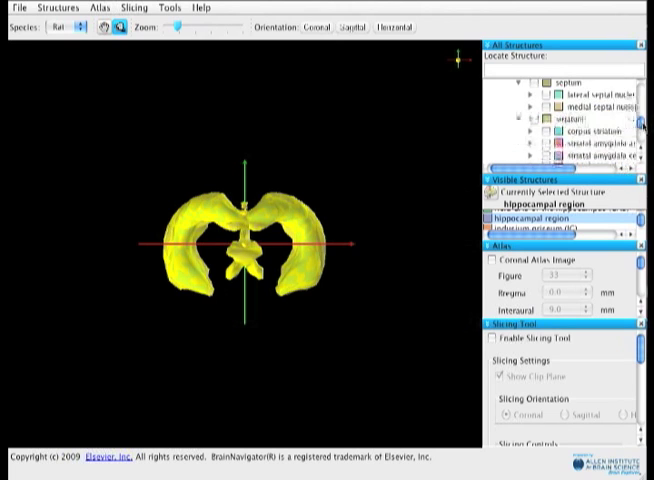
pyautogui.scroll(-3)
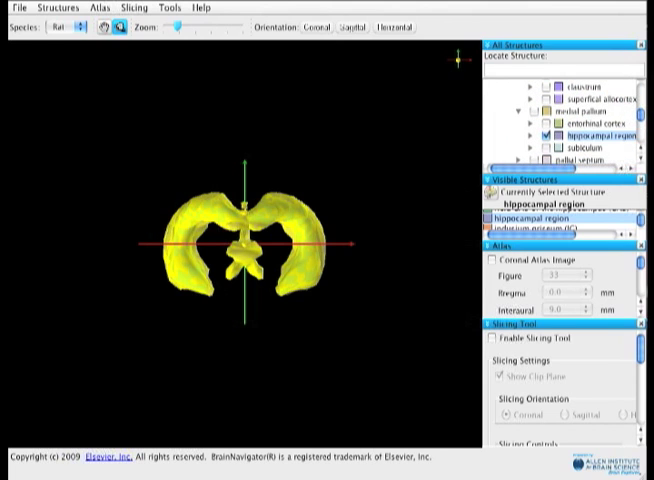
pyautogui.click(536, 135)
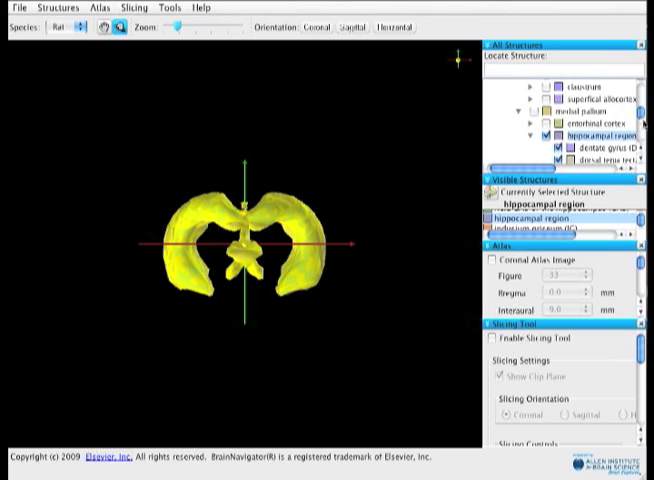
pyautogui.scroll(-3)
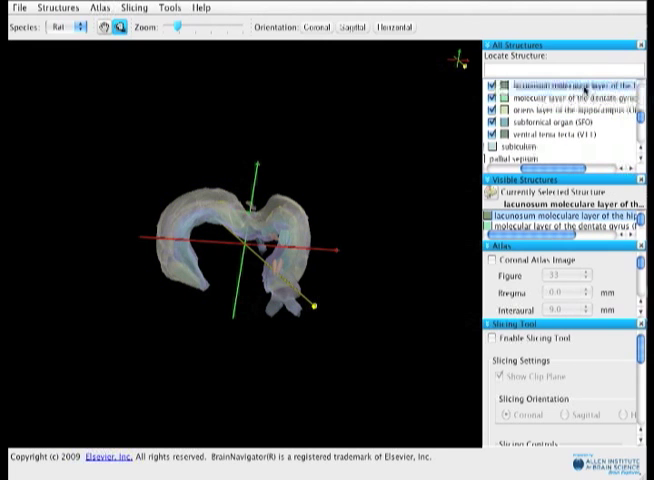
# Select the oriens layer entry in the hippocampal structure tree.
pyautogui.click(550, 122)
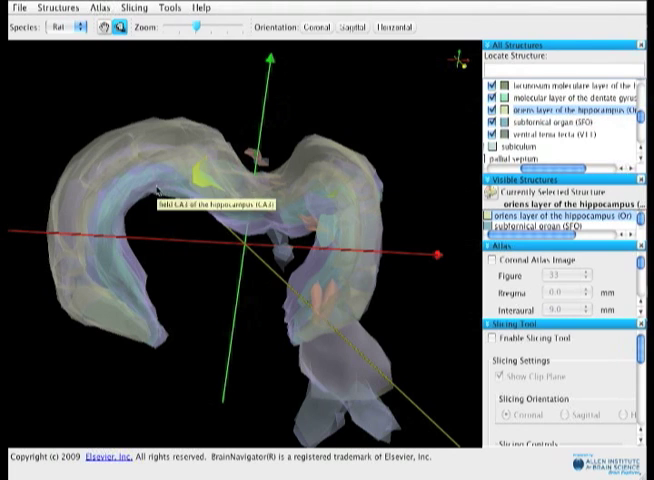
pyautogui.moveTo(153, 189)
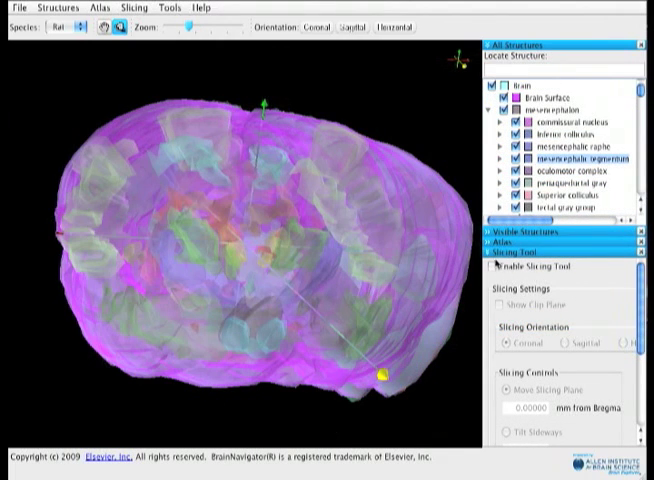
# Enable the slicing tool and select the Tilt Sideways option.
pyautogui.click(492, 264)
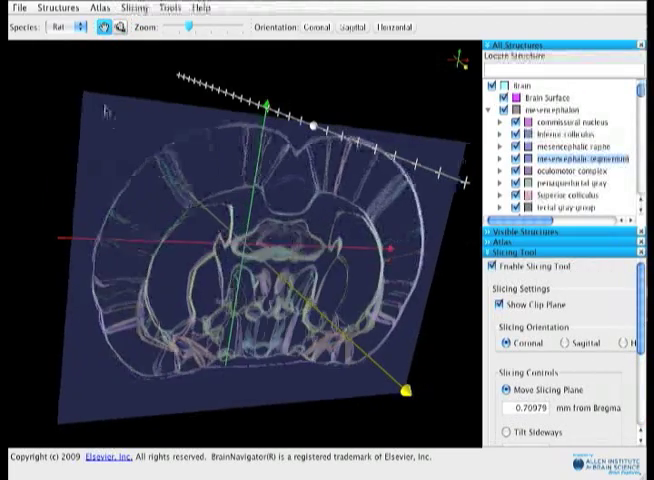
pyautogui.click(497, 356)
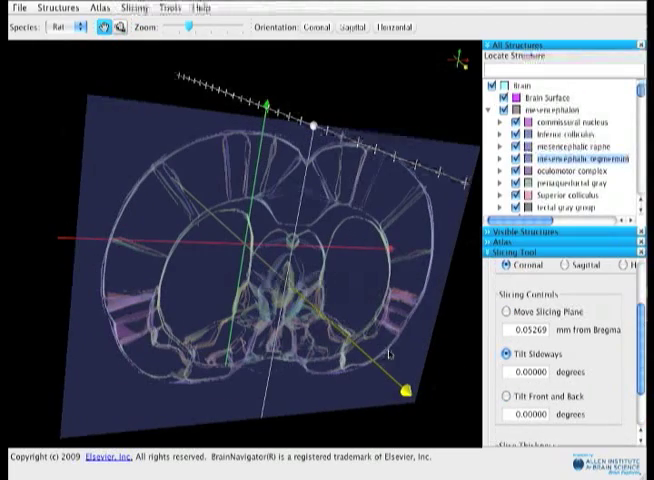